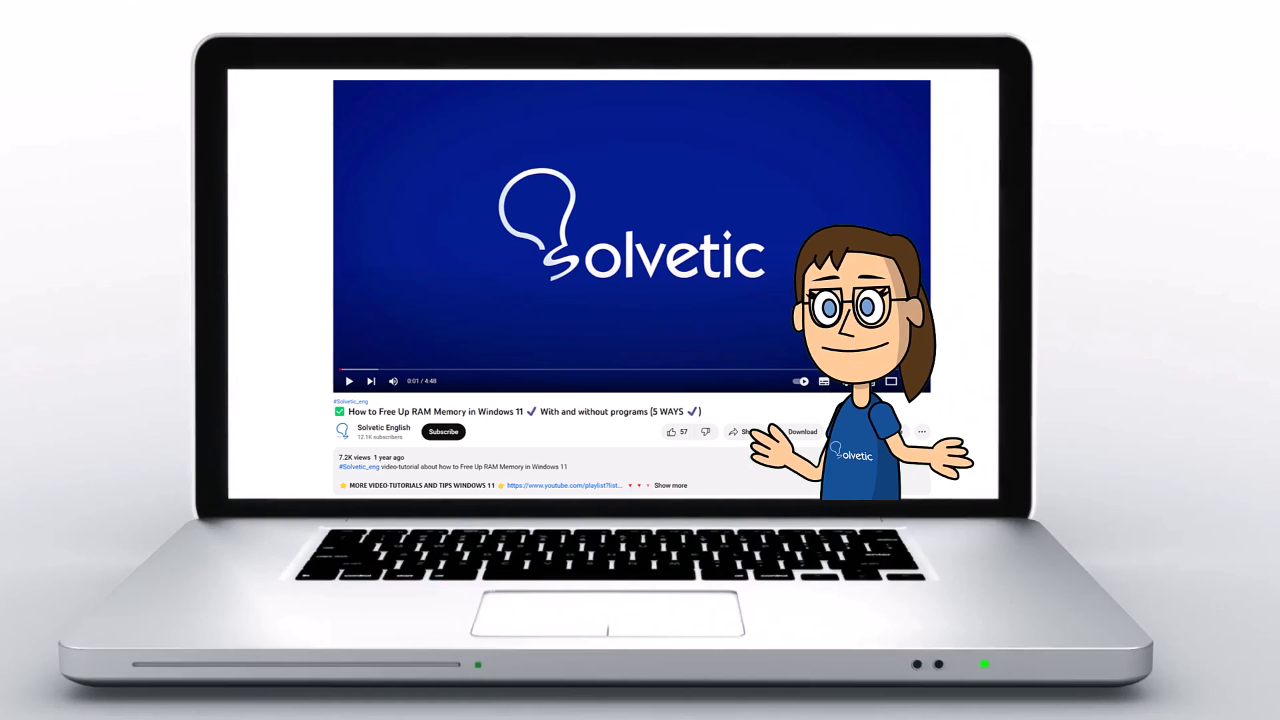
- Go to the signed-in account's own profile showing counts, highlights and the posts grid
click(669, 485)
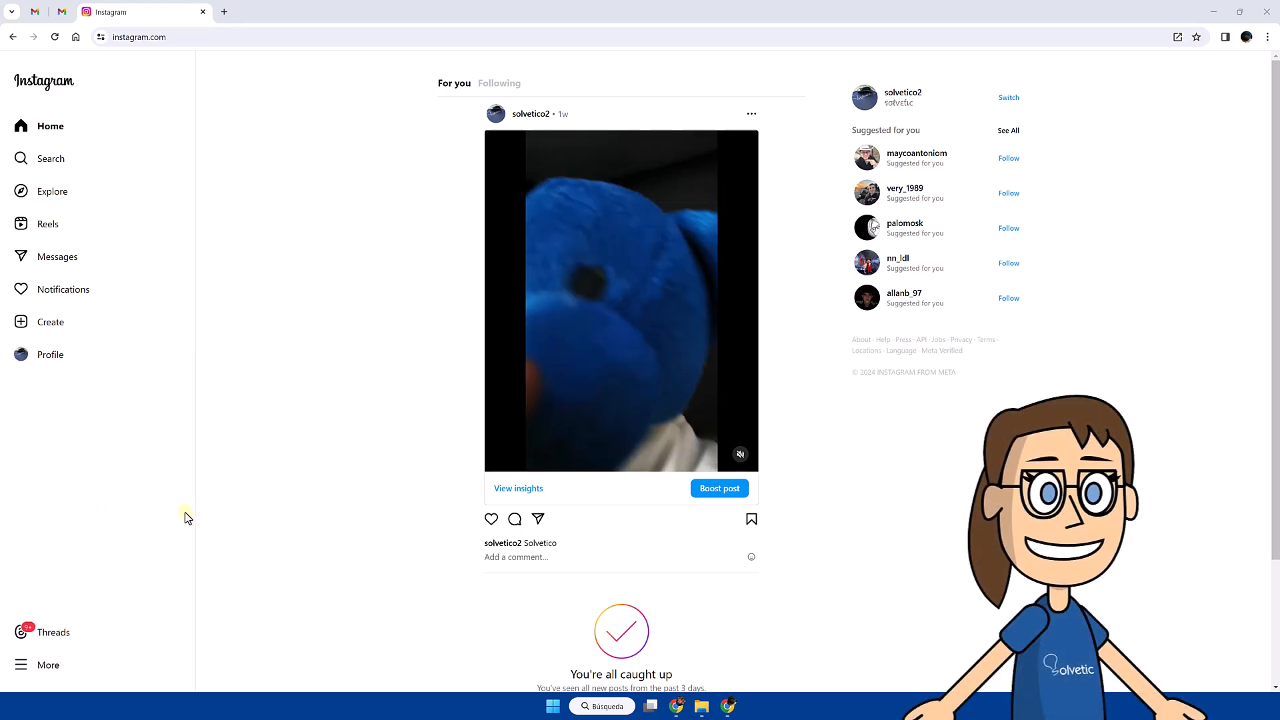
mouse_move(49, 679)
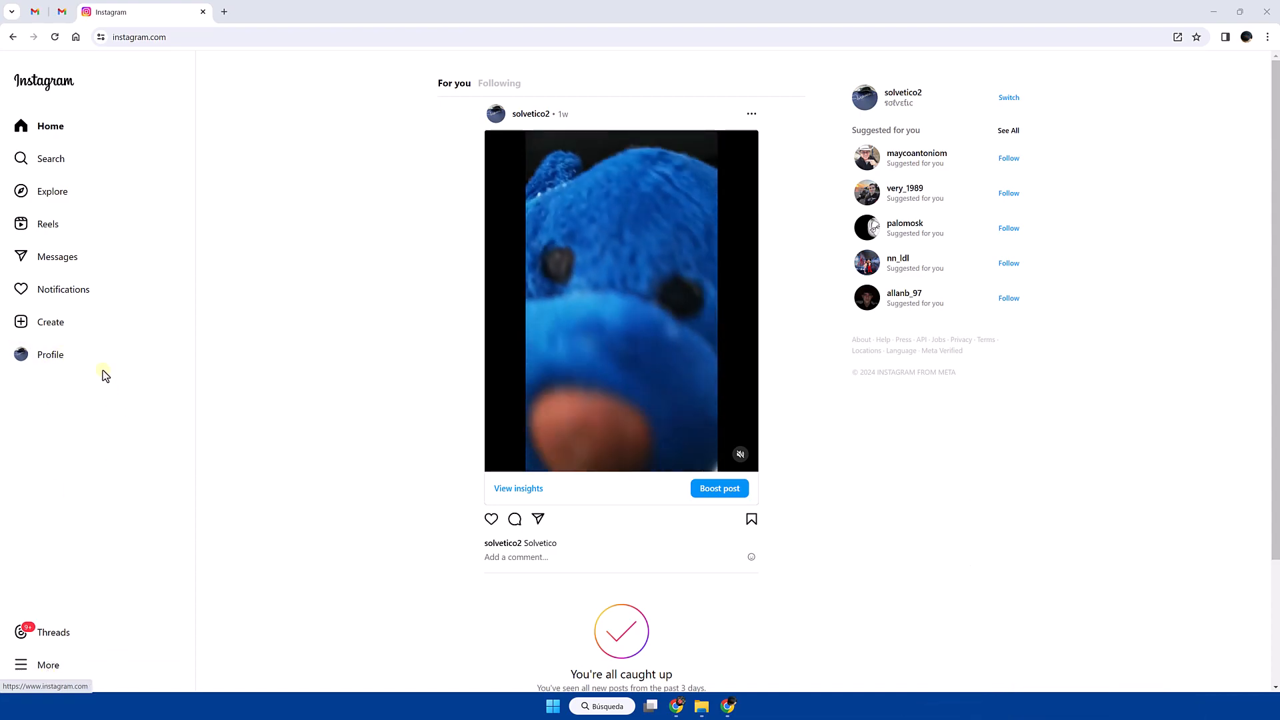
click(50, 355)
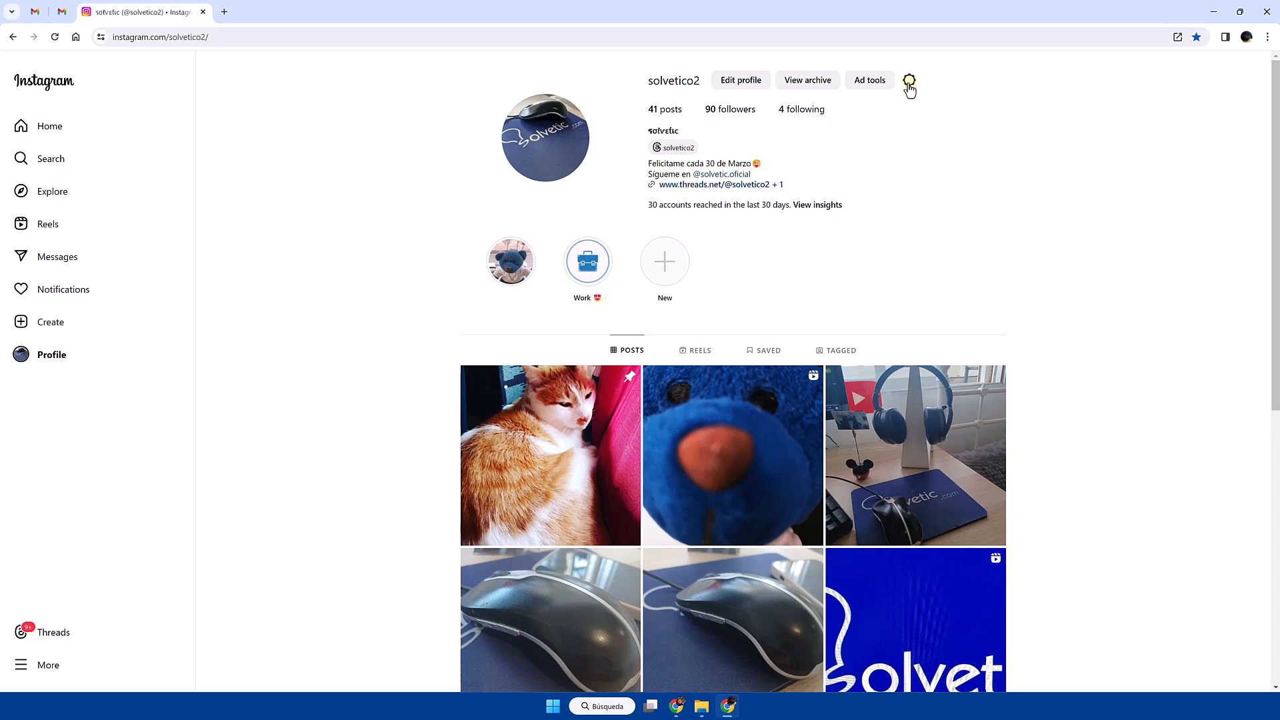
mouse_move(909, 80)
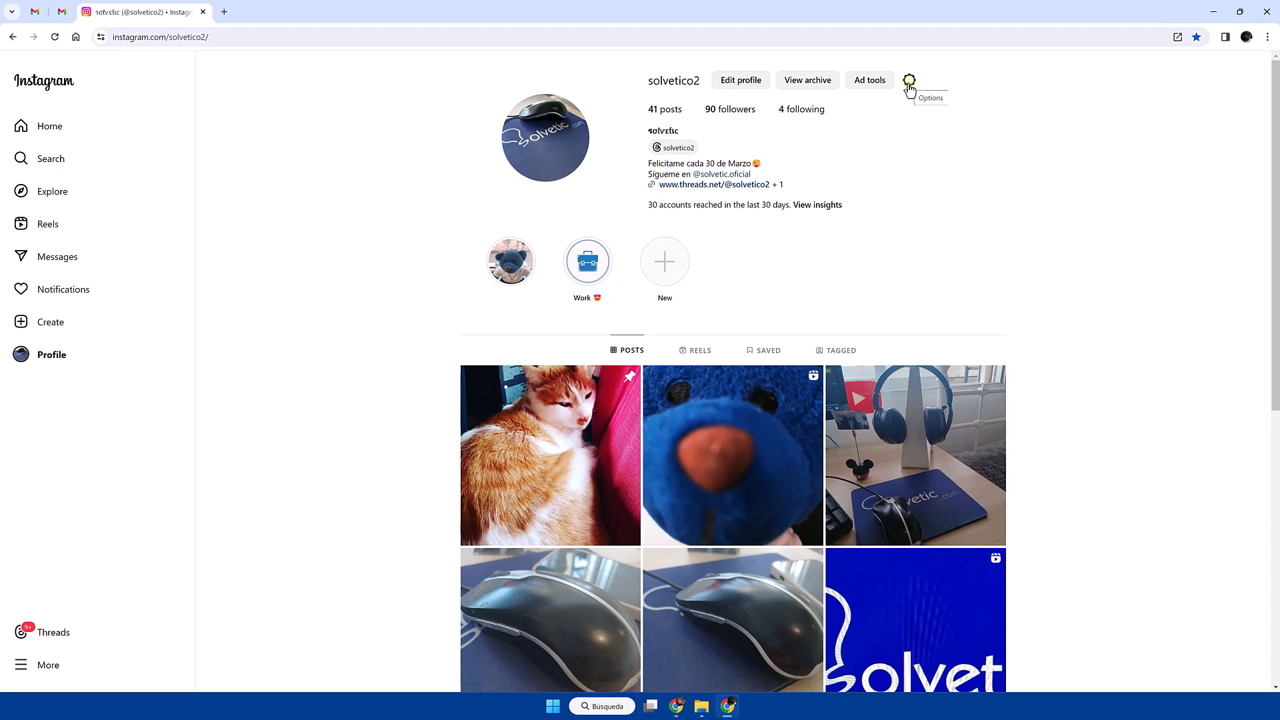
- Log out from the gear options menu so Instagram says the account must log back in
click(909, 80)
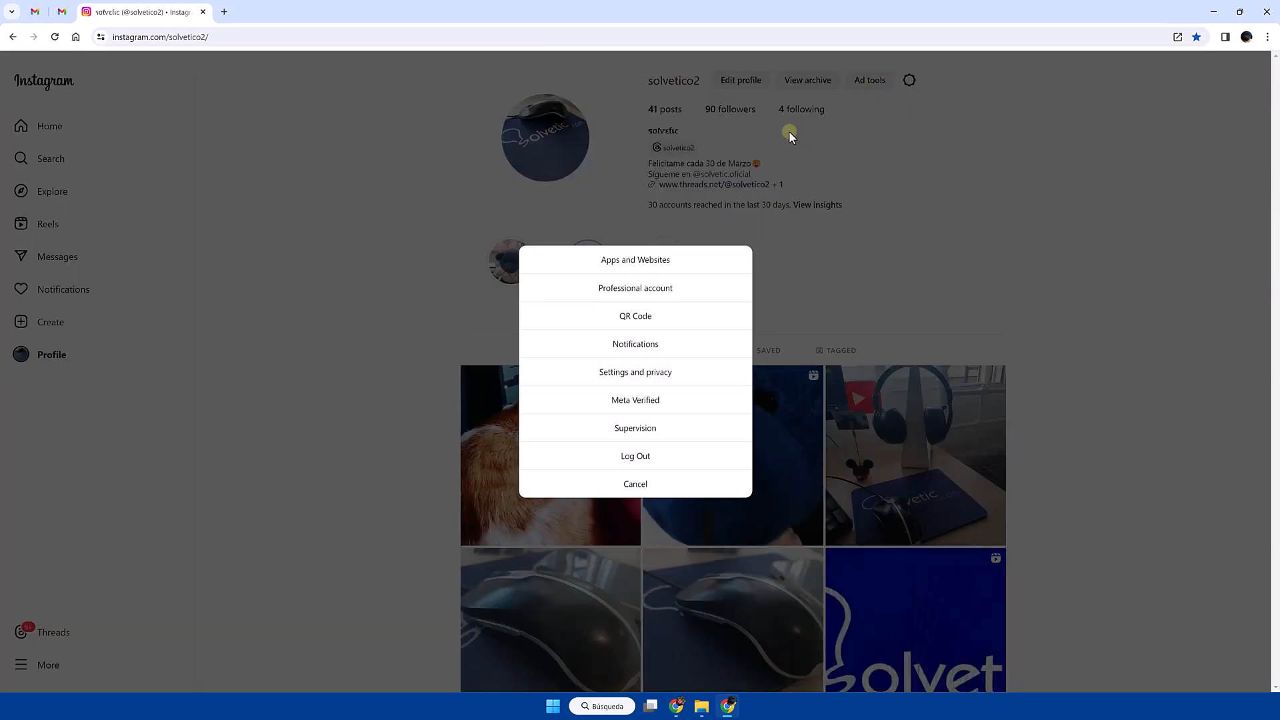
mouse_move(669, 467)
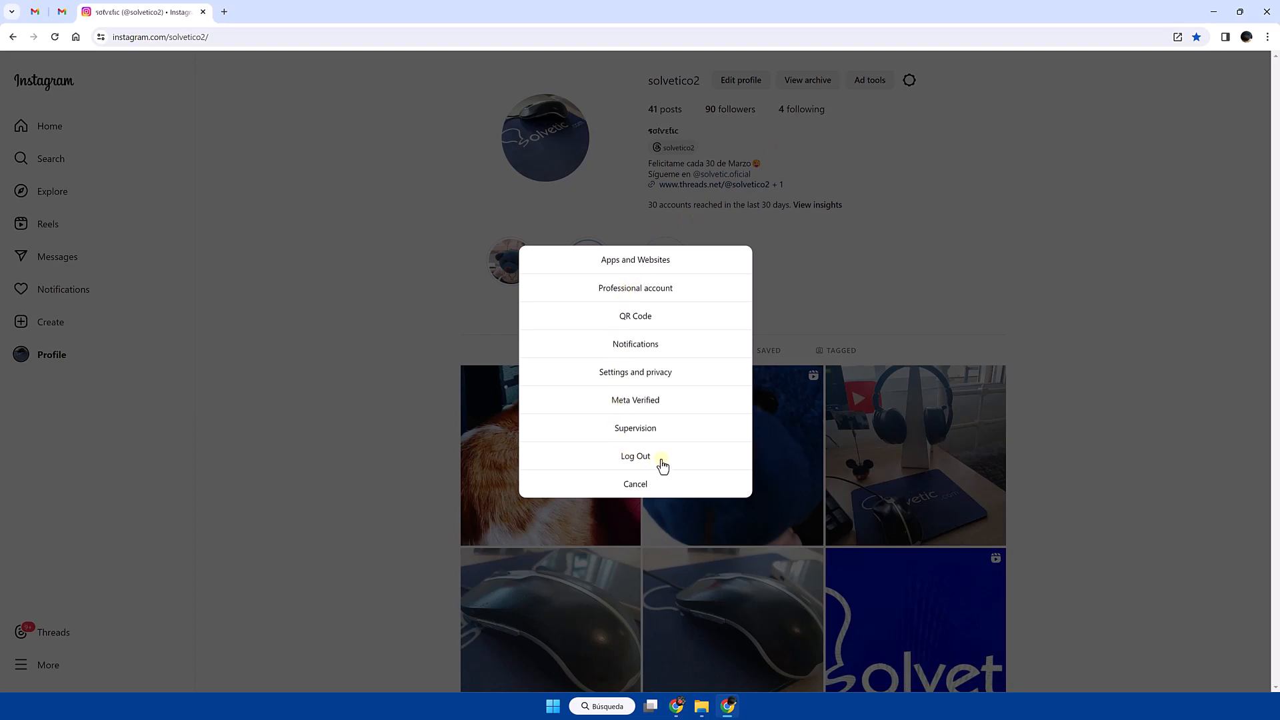
click(634, 456)
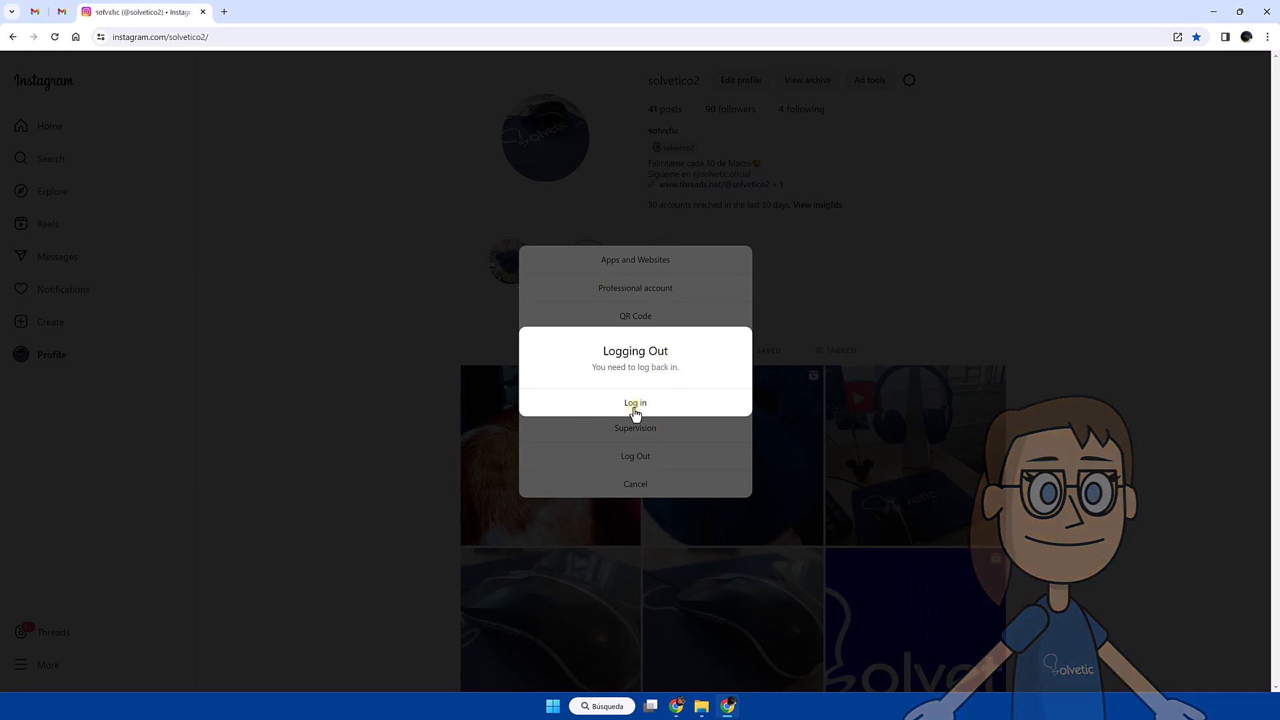
- Acknowledge the Logging Out notice and land on the login page with empty fields
click(634, 402)
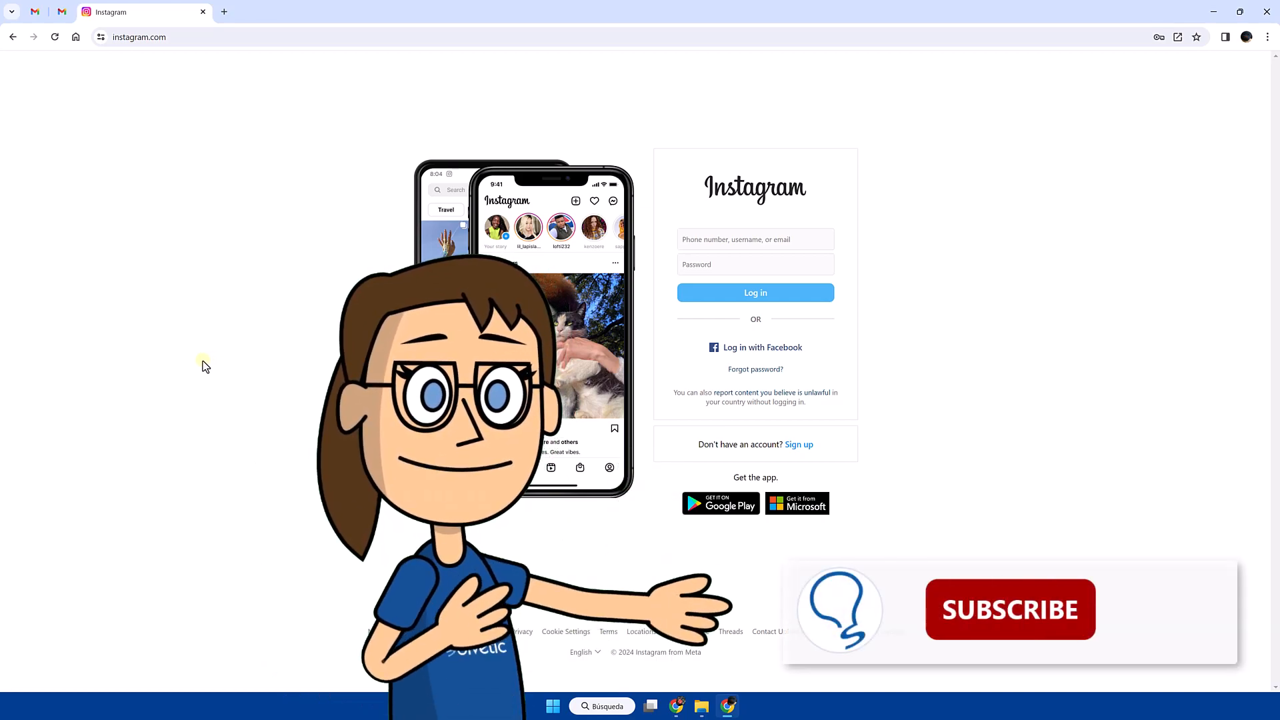
click(1010, 609)
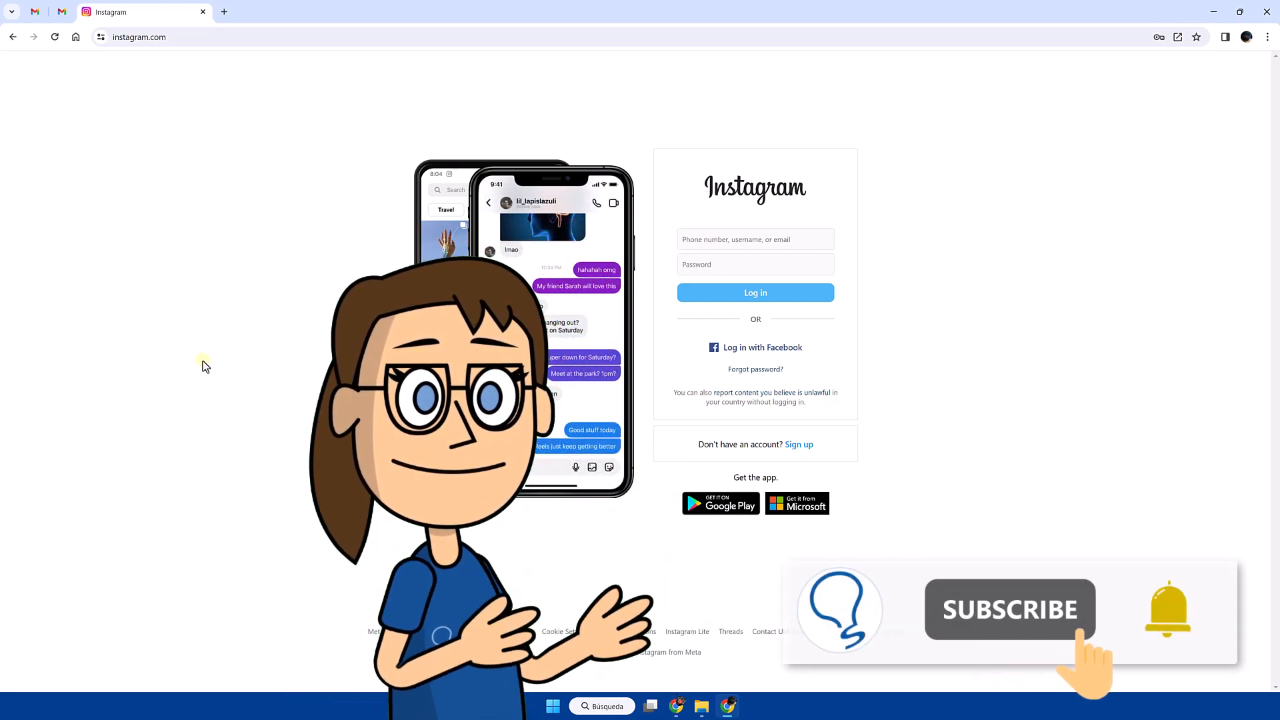